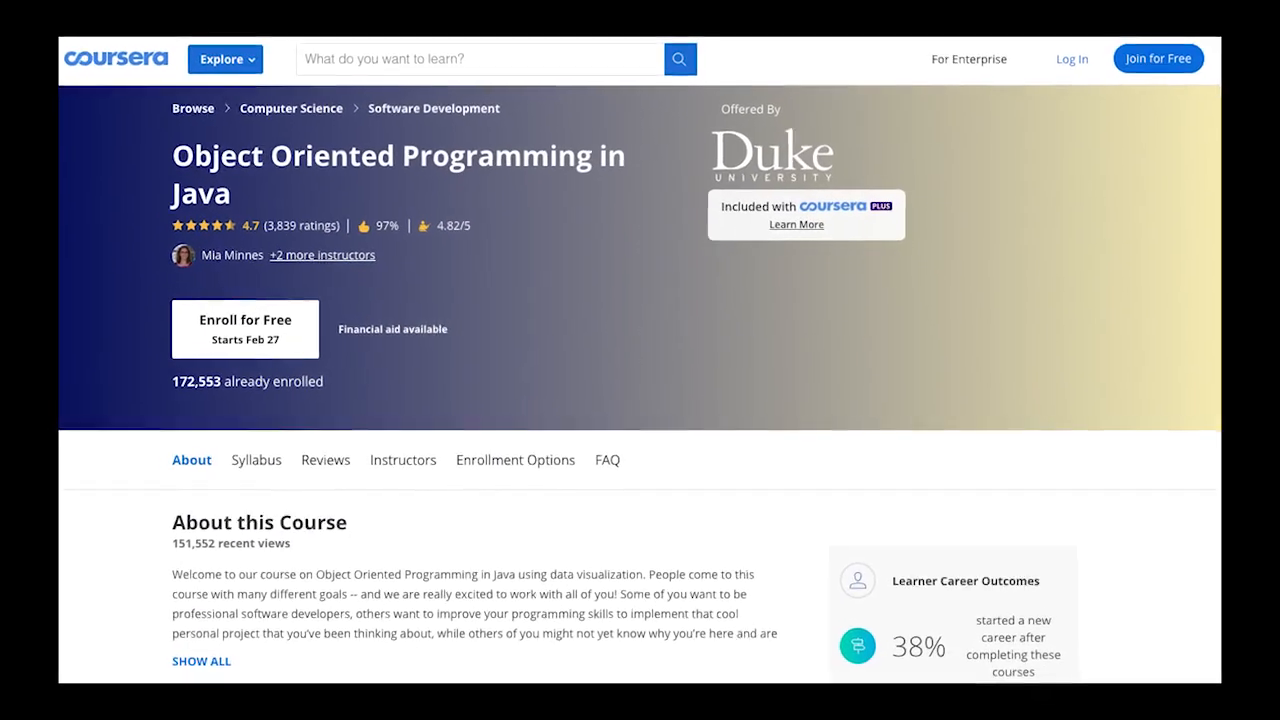
scroll(down, 3)
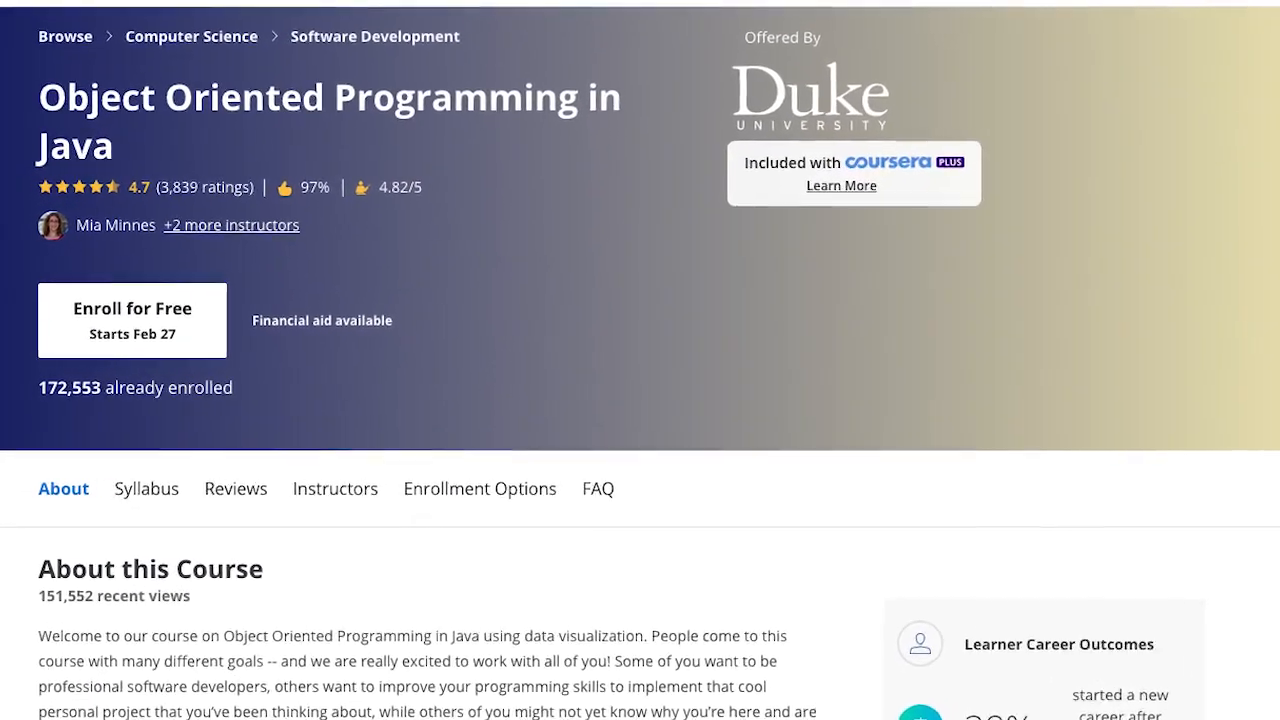